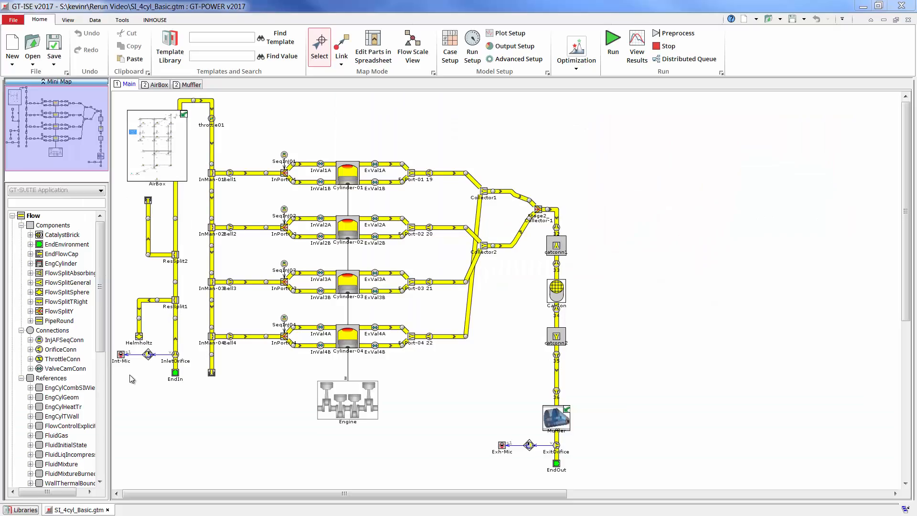
pyautogui.moveTo(135, 380)
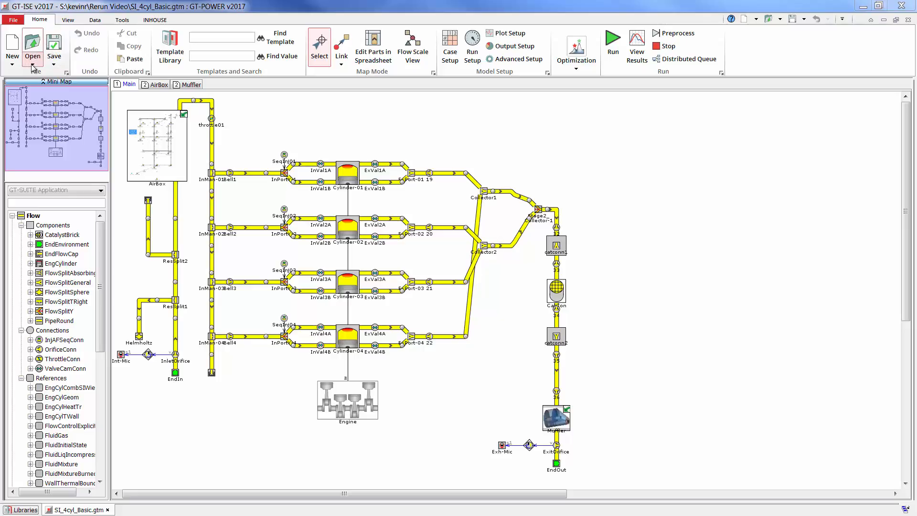
# Show the list of ways to open a model from the Open menu
pyautogui.click(33, 47)
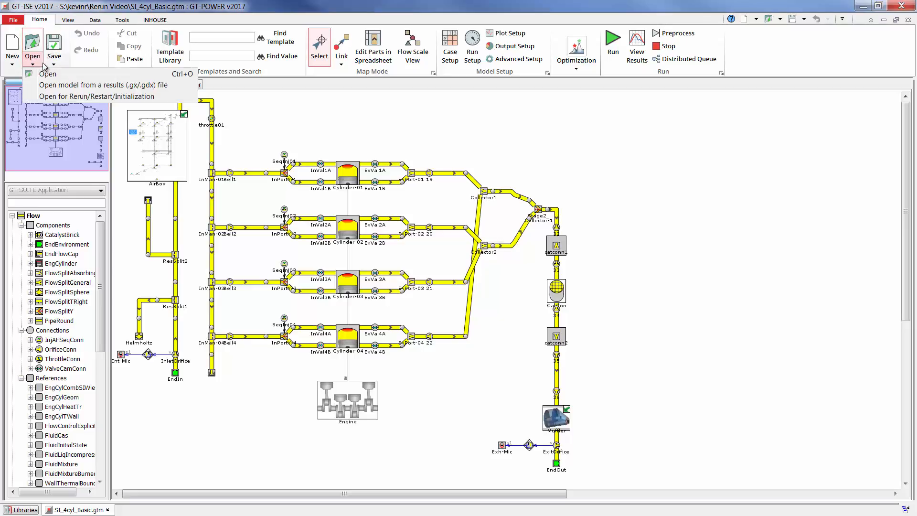
pyautogui.moveTo(95, 96)
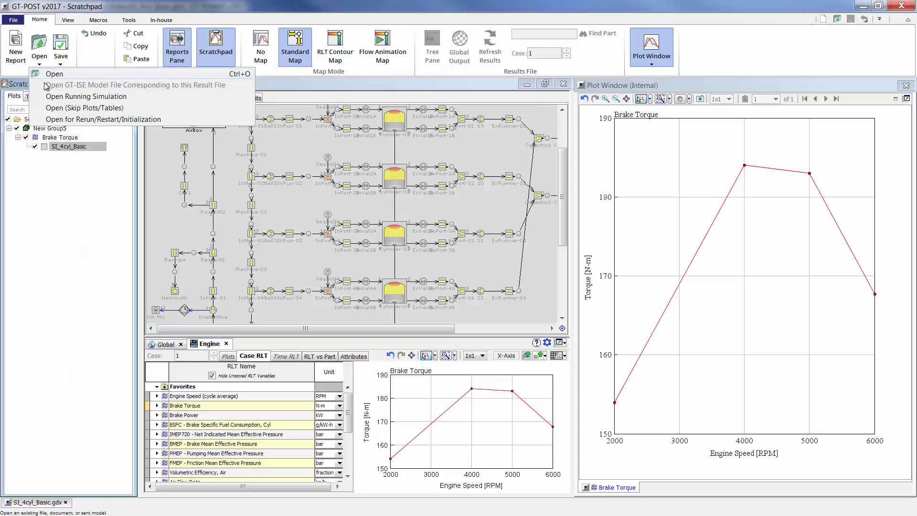
# Reopen SI_4cyl_Basic.gdx in Re-Run mode as SI_4cyl_Basic_rerun001 and bring up Case Setup
pyautogui.click(103, 119)
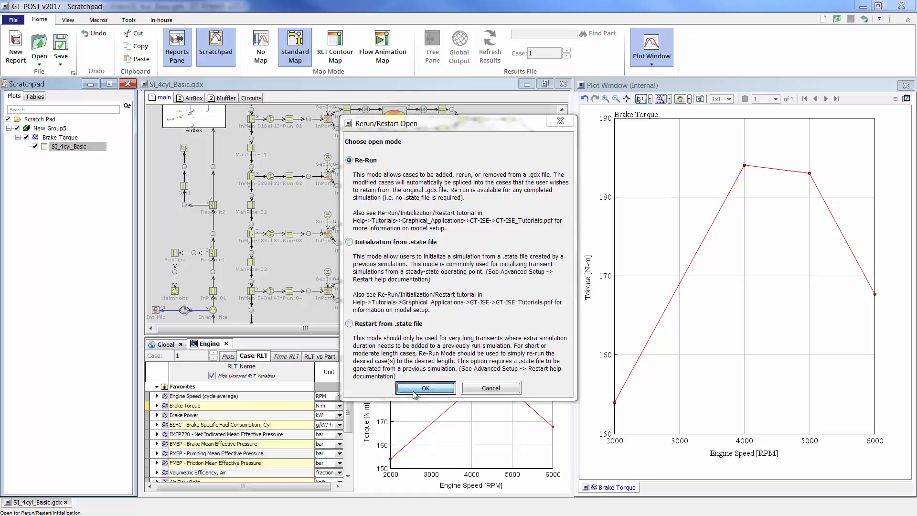
pyautogui.click(425, 388)
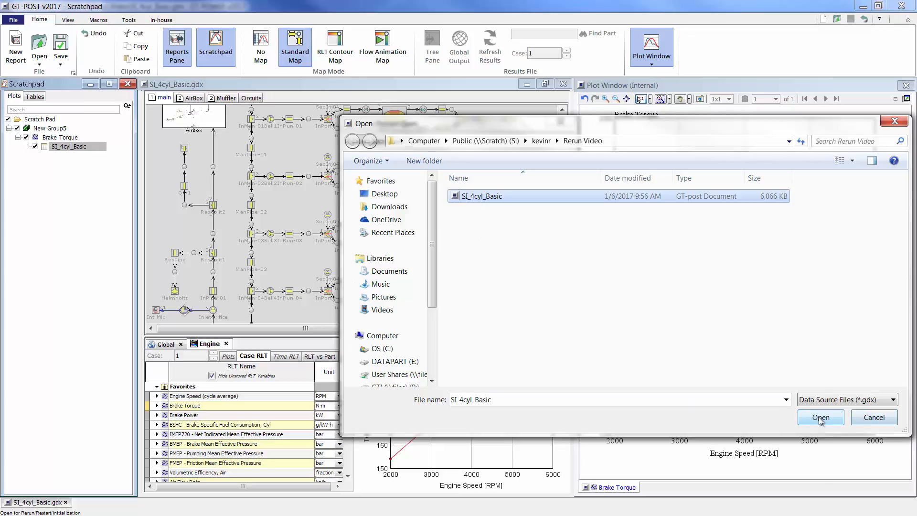
pyautogui.click(819, 418)
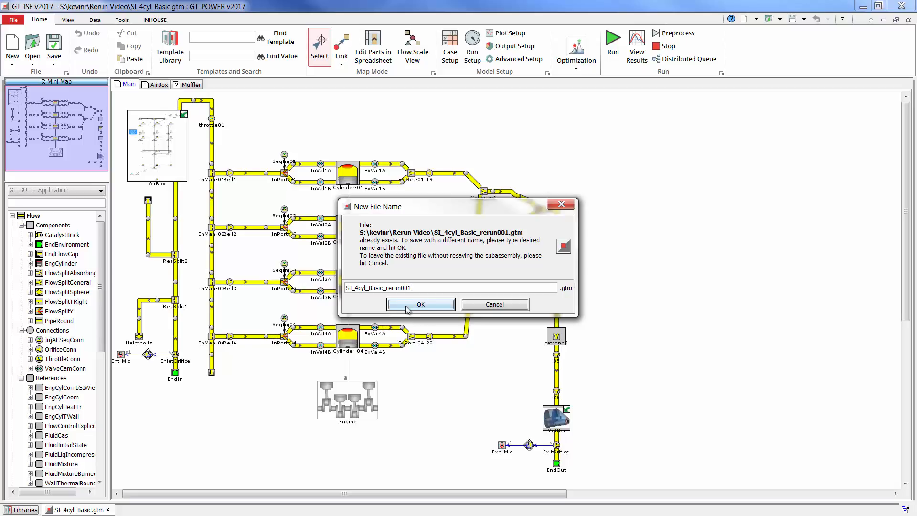
pyautogui.click(420, 304)
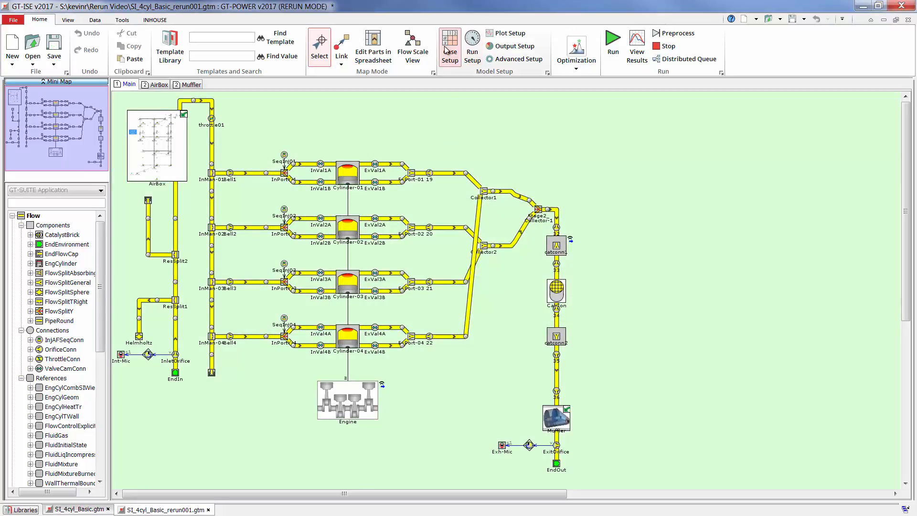
pyautogui.click(450, 47)
pyautogui.write('3')
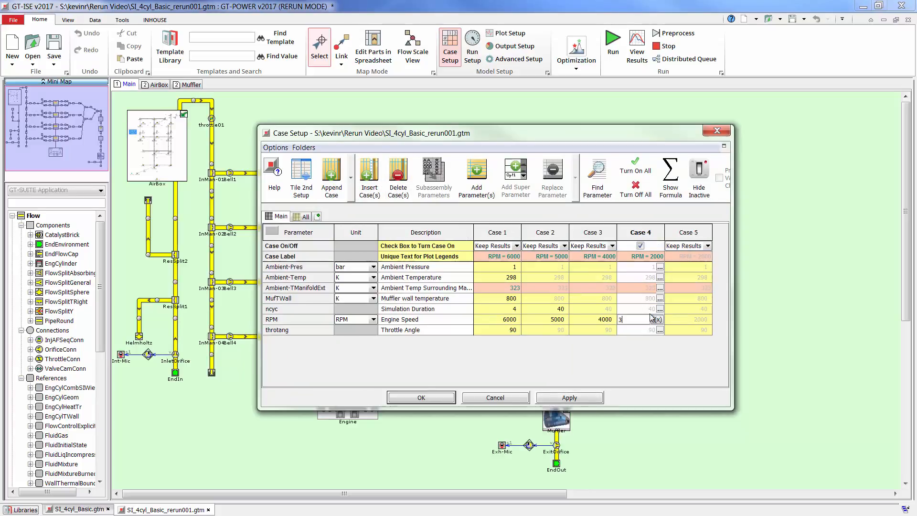
# Mark case 5 for Remove Results and case 1 for Re-run, then launch the simulation
pyautogui.click(706, 245)
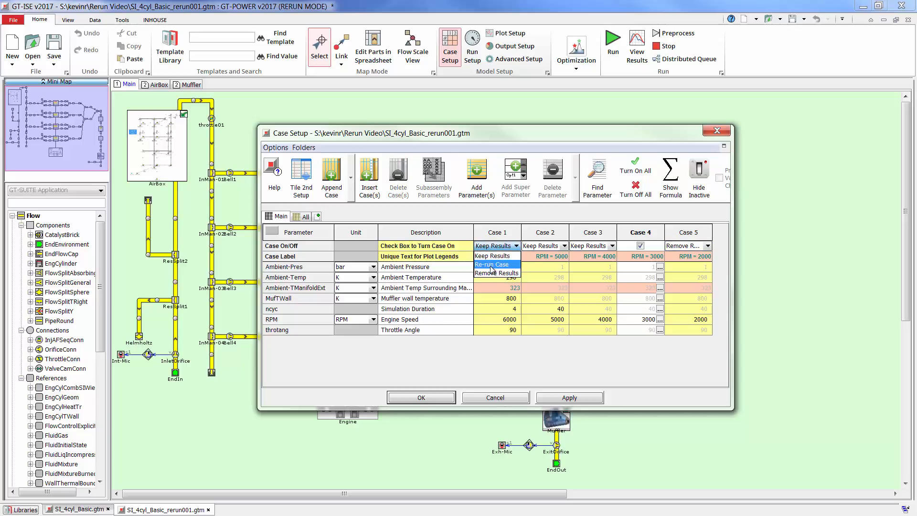
pyautogui.click(493, 265)
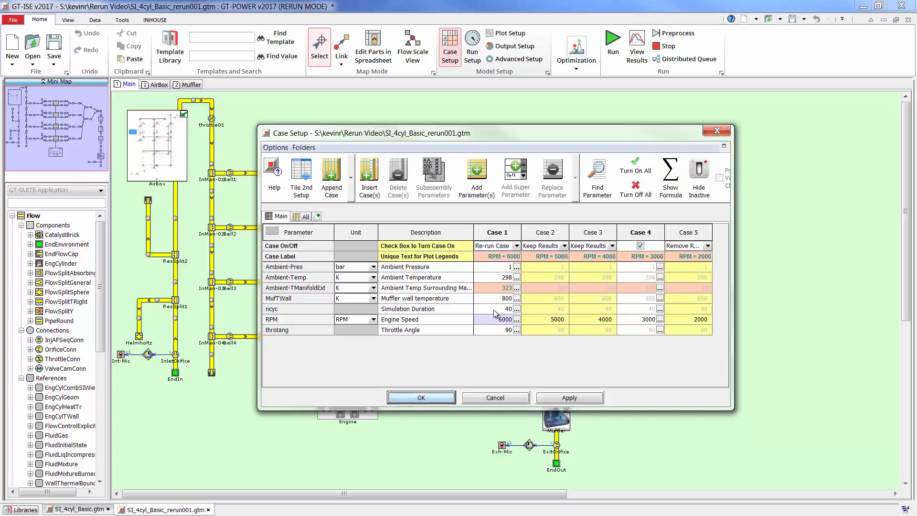
pyautogui.click(421, 397)
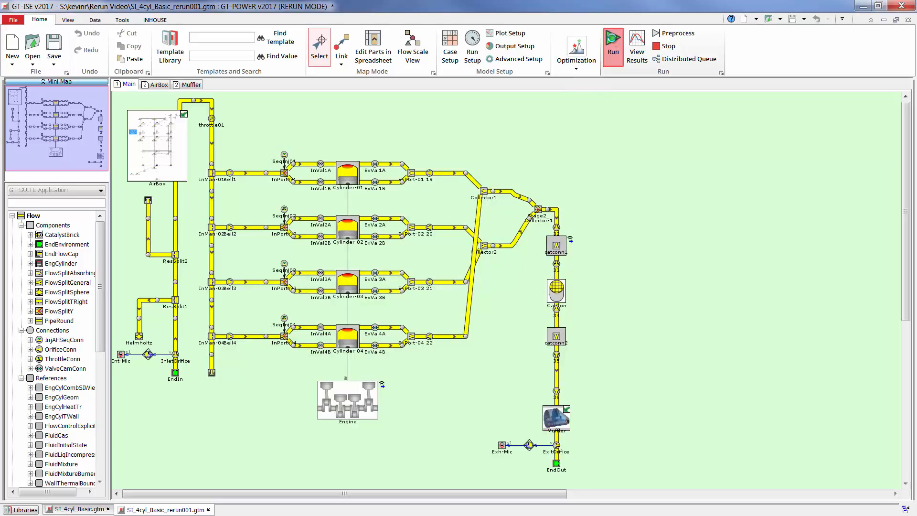
pyautogui.click(612, 46)
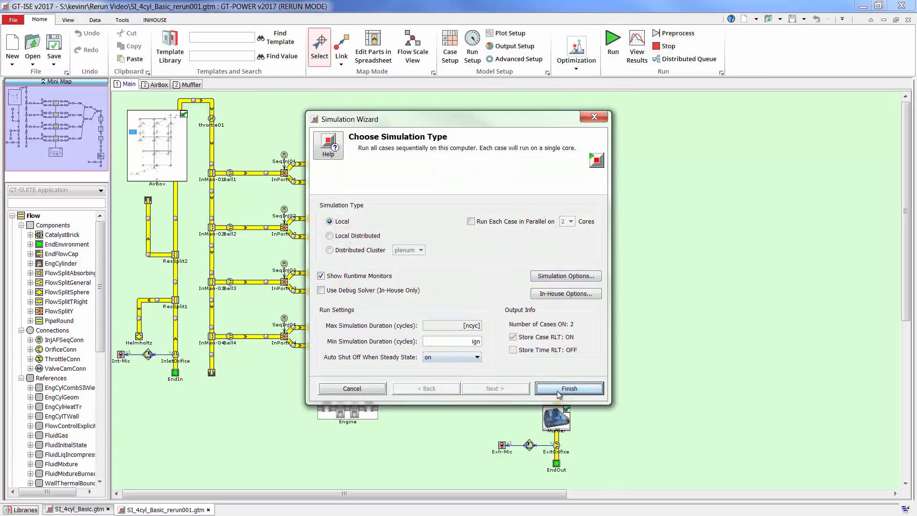
pyautogui.click(567, 389)
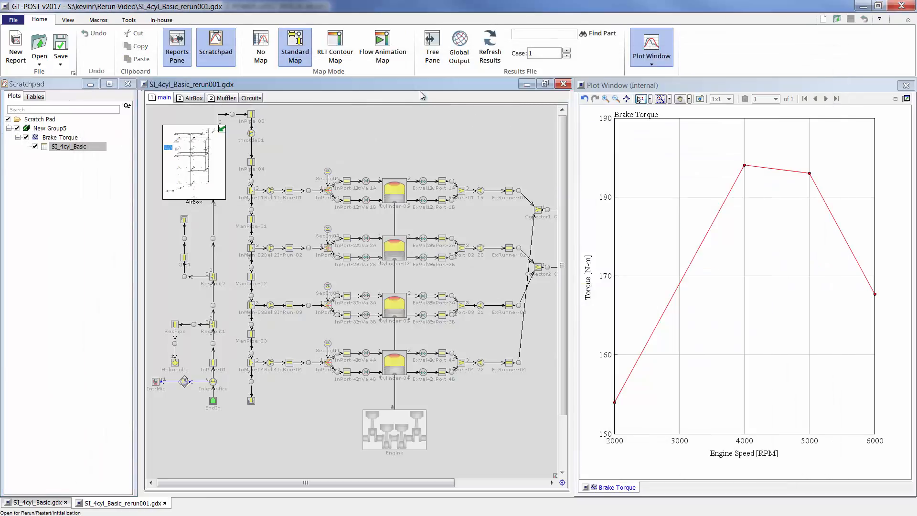
pyautogui.moveTo(403, 428)
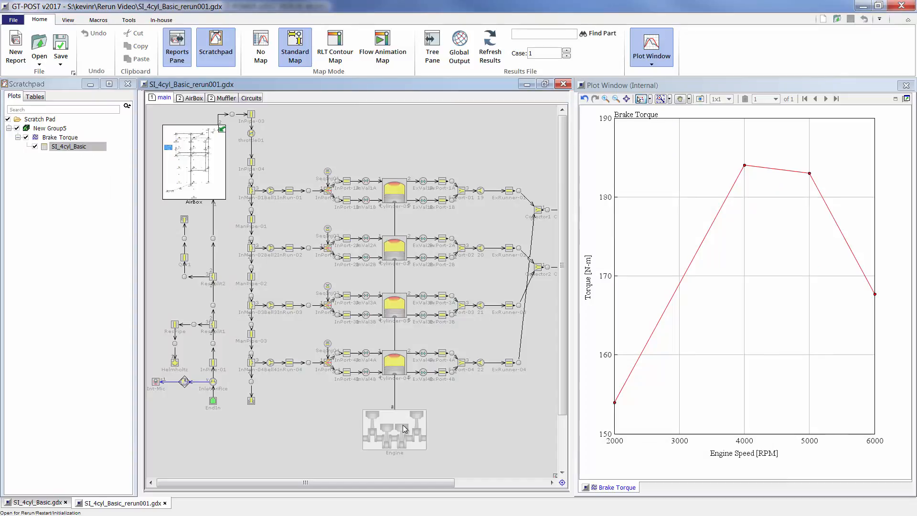
# Preview the Engine part's Brake Torque plot from the Case RLT list
pyautogui.doubleClick(394, 431)
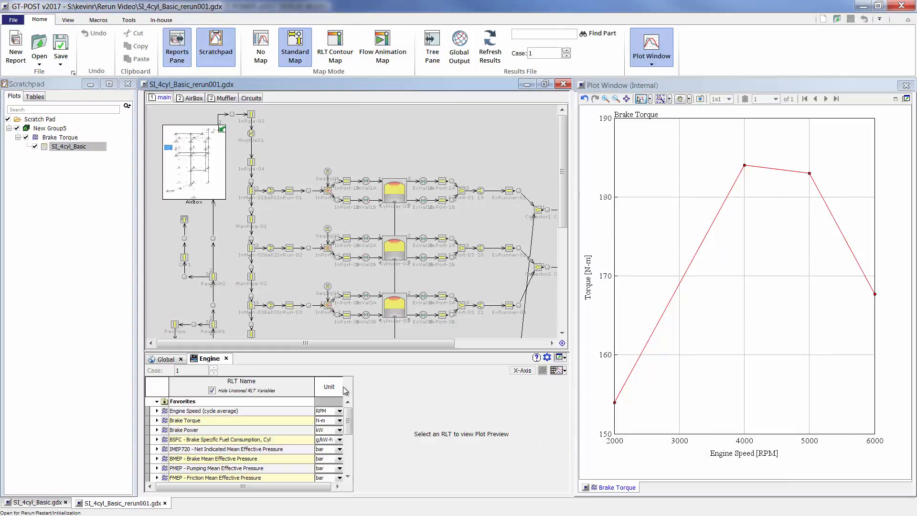
pyautogui.click(185, 420)
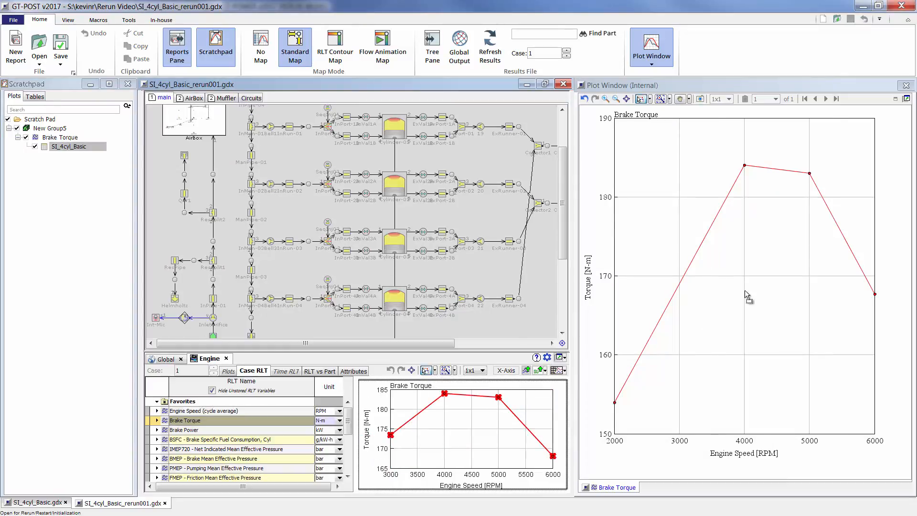